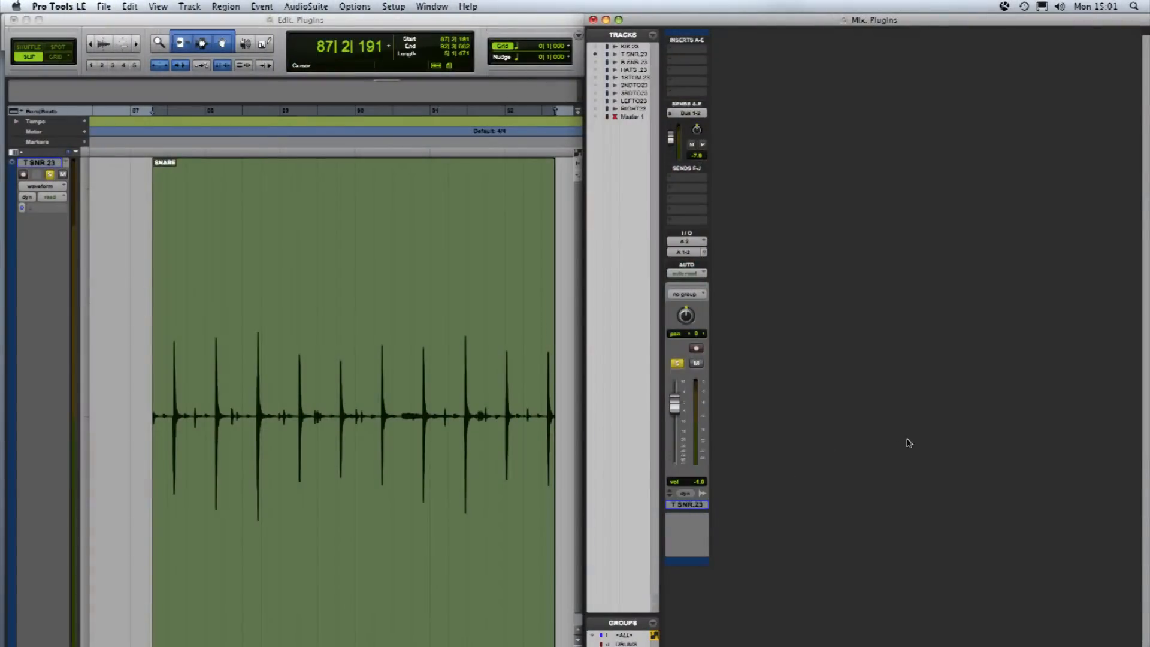
mouse_move(925, 464)
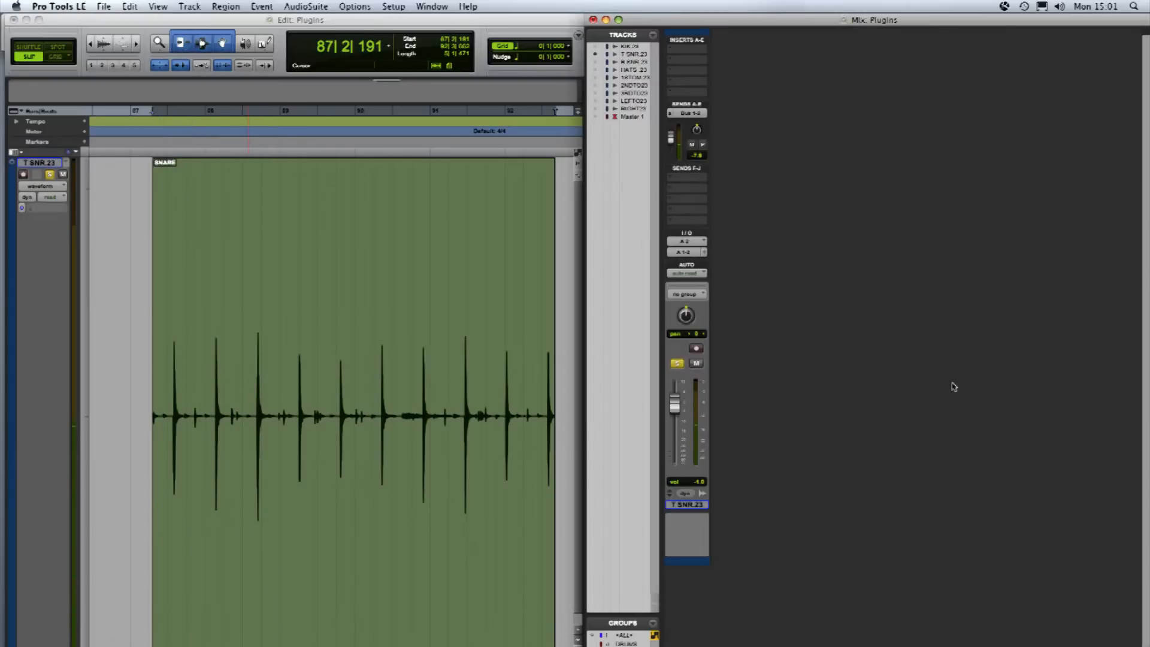
mouse_move(831, 166)
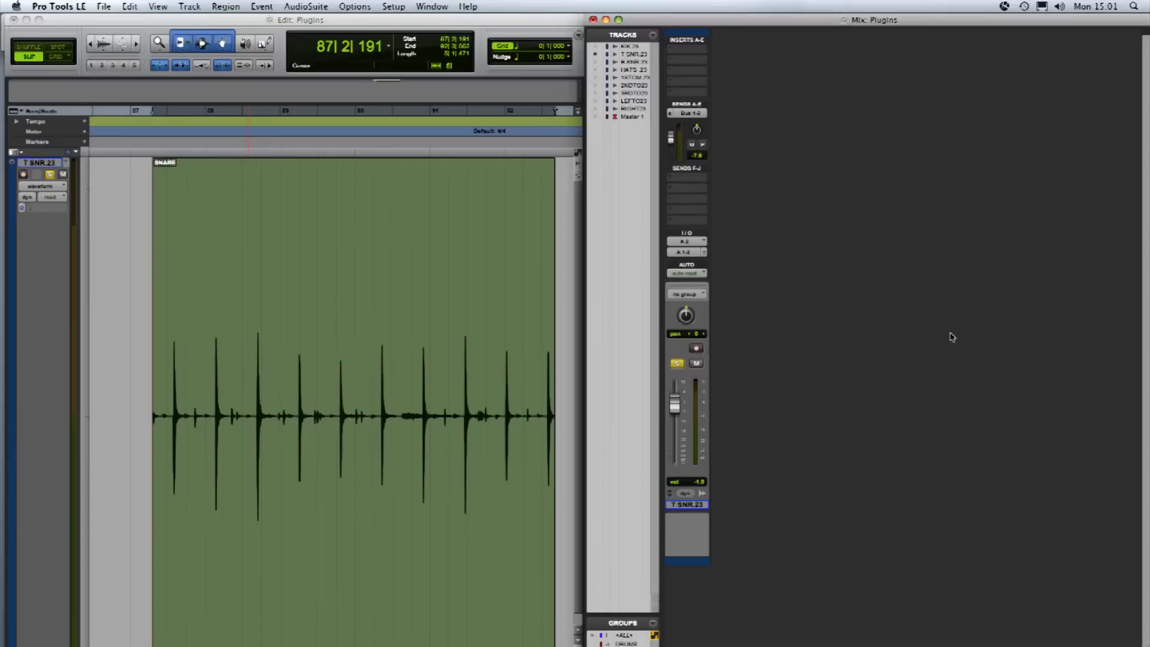
mouse_move(910, 303)
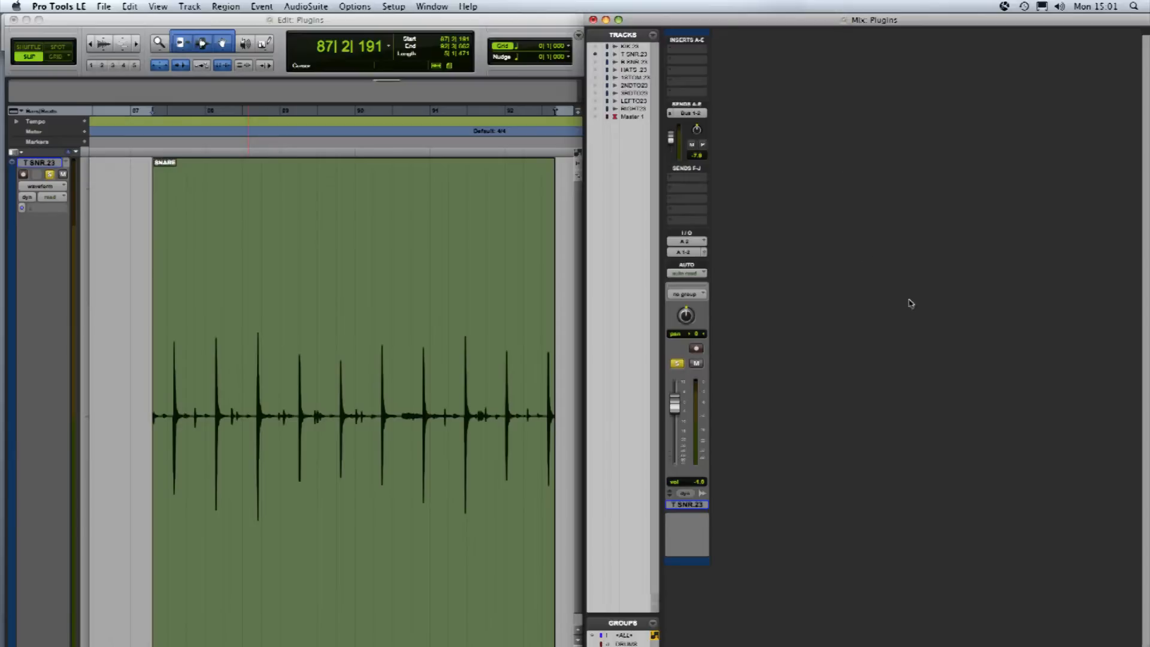
mouse_move(704, 45)
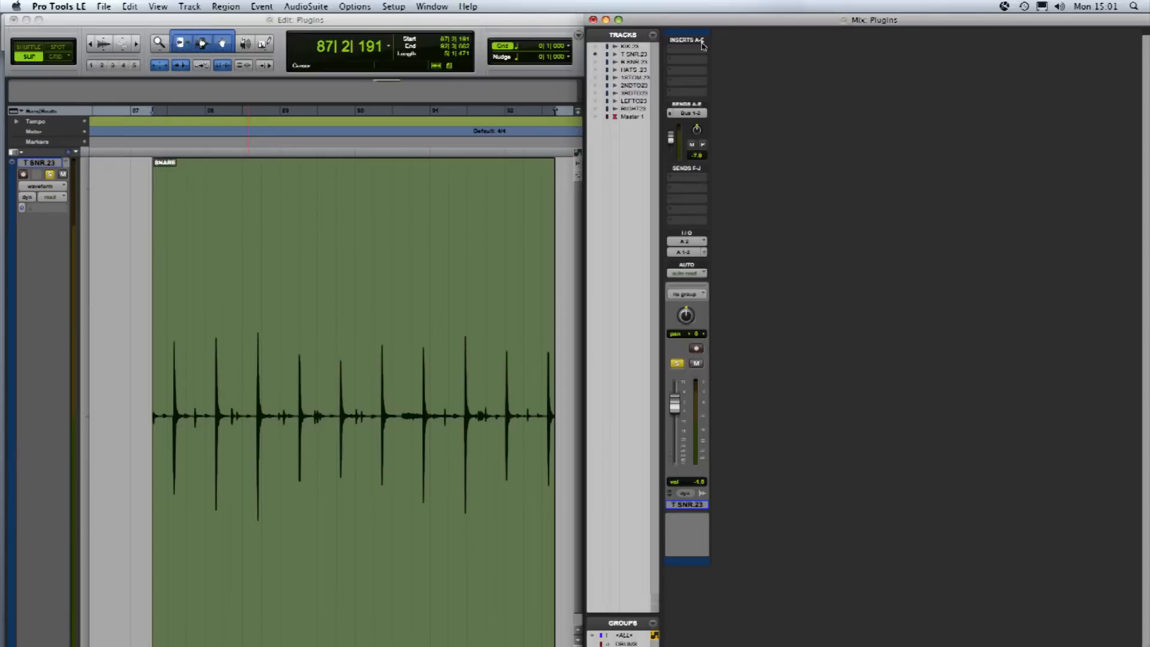
mouse_move(669, 45)
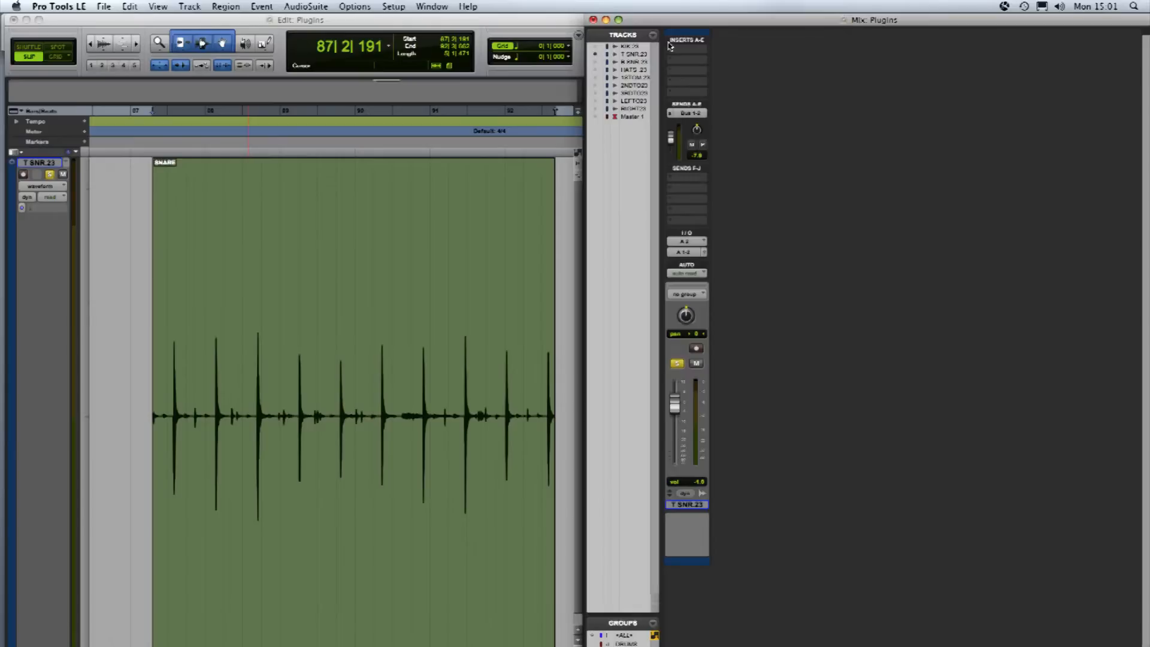
Step: Insert an EQ 3 7-Band (mono) plug-in in the snare channel's first insert slot
click(685, 47)
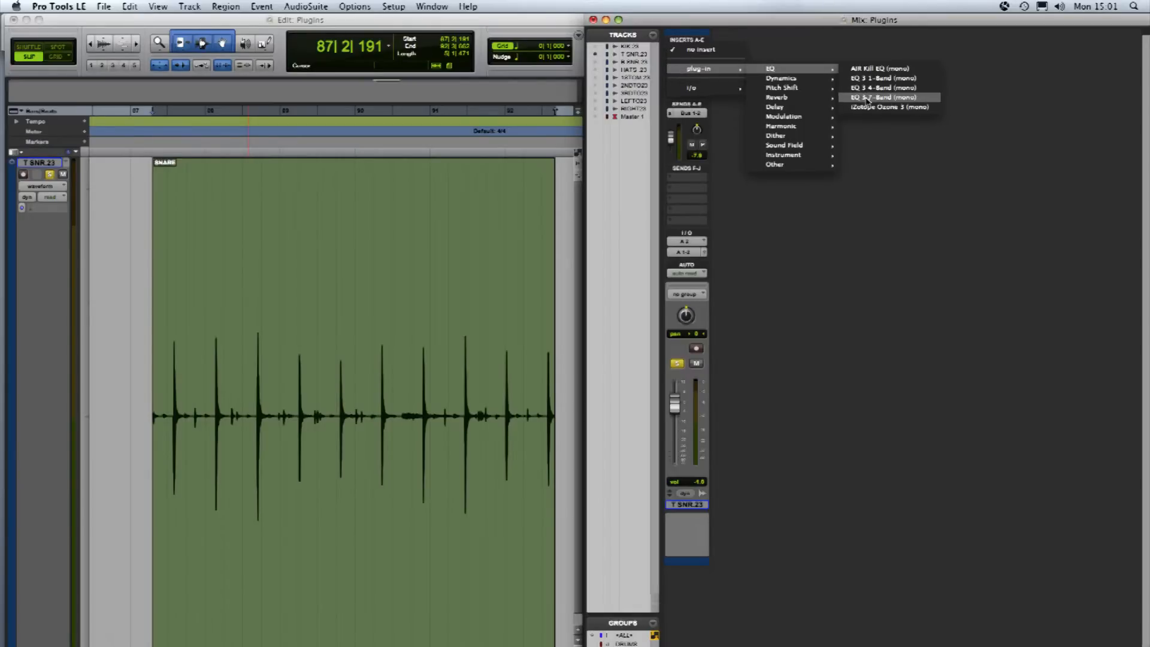
click(884, 97)
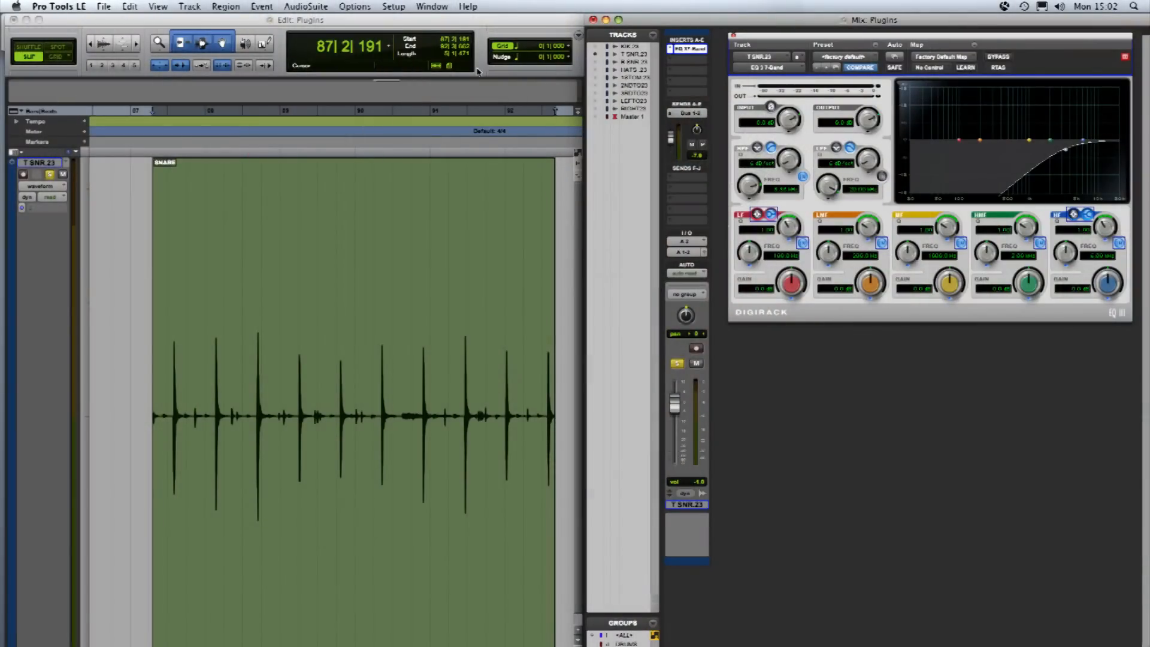
Step: Bring up the AudioSuite menu listing the offline effect categories
click(305, 6)
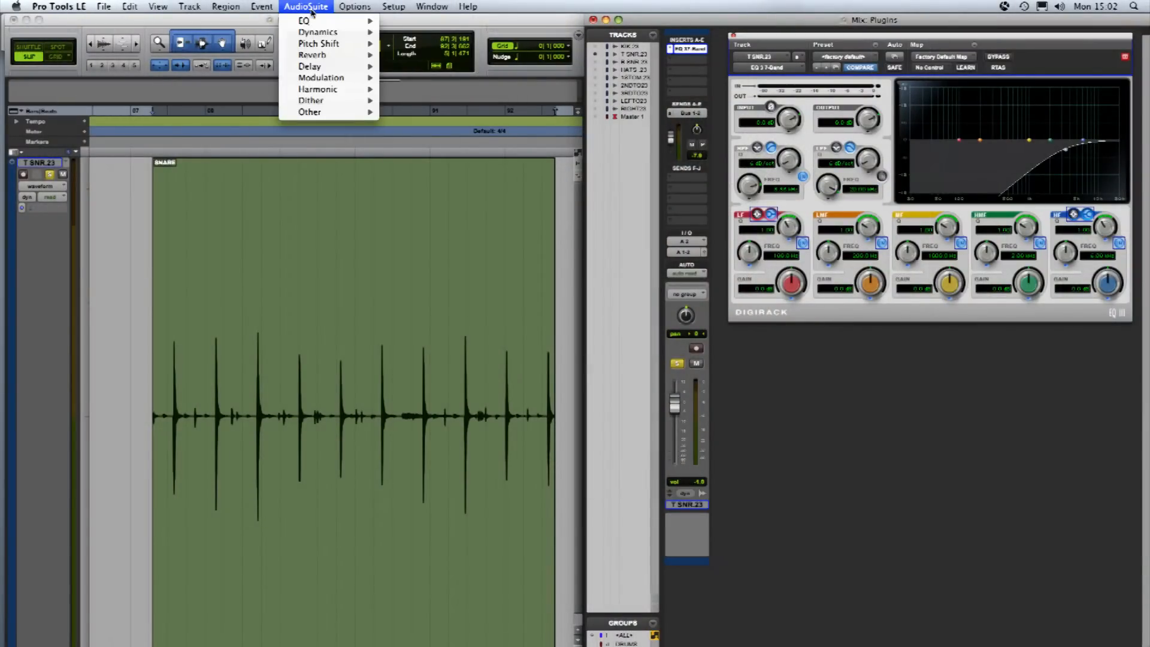
mouse_move(303, 20)
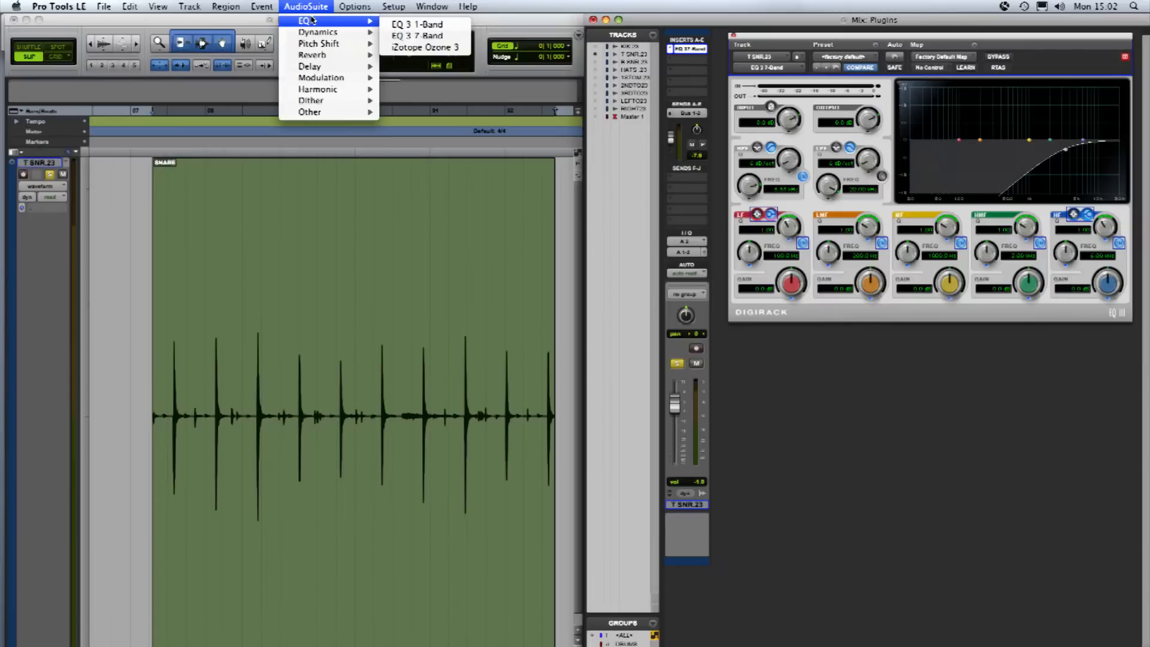
mouse_move(418, 35)
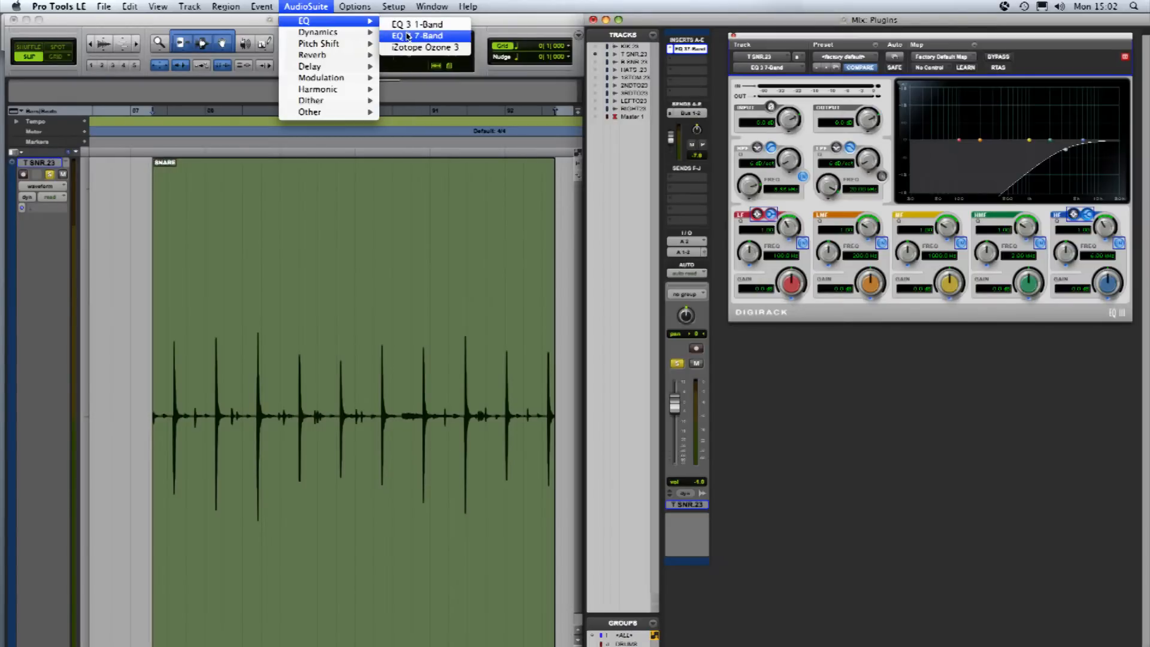
Step: Launch the AudioSuite EQ 3 7-Band window beneath the insert EQ
click(419, 34)
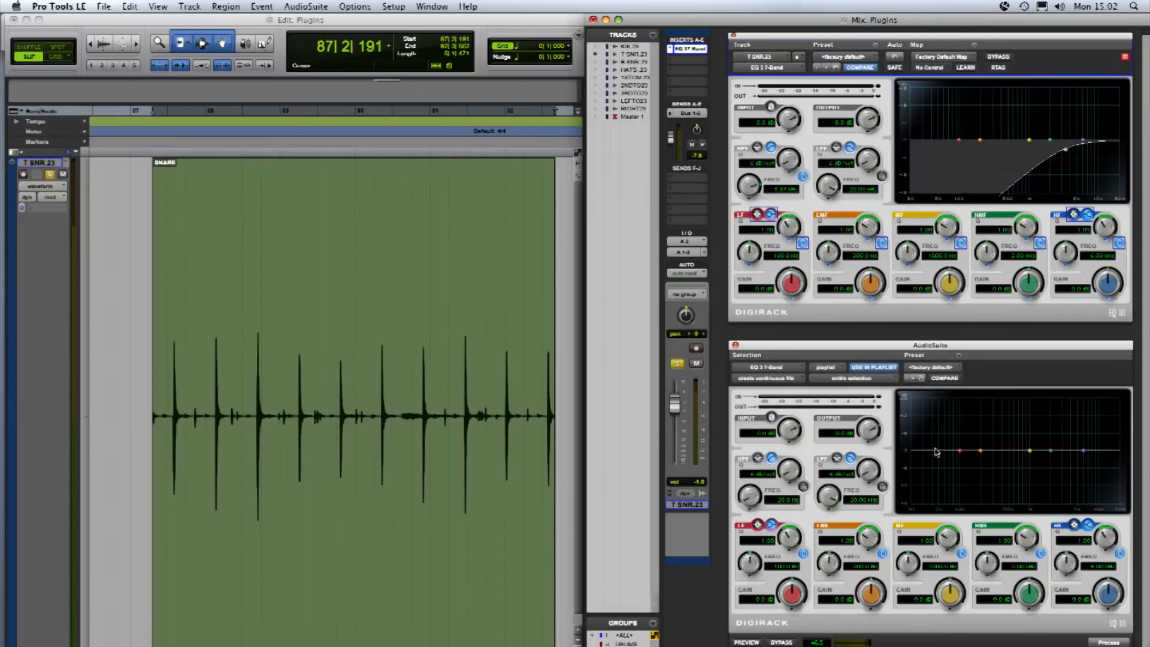
mouse_move(1005, 202)
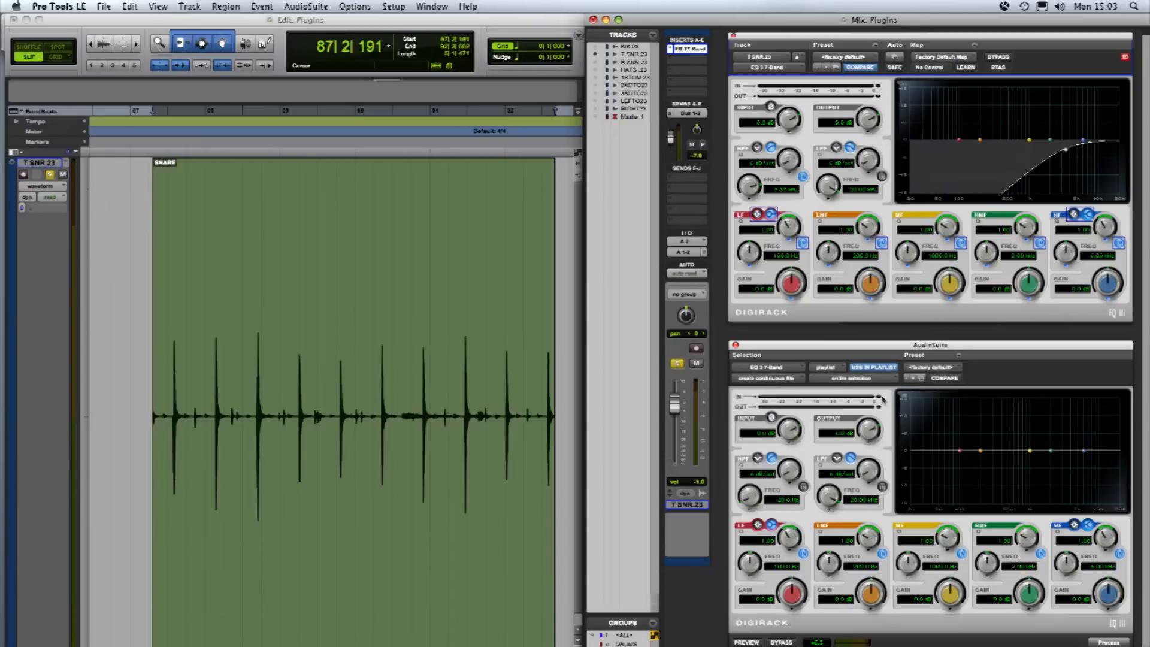
mouse_move(994, 479)
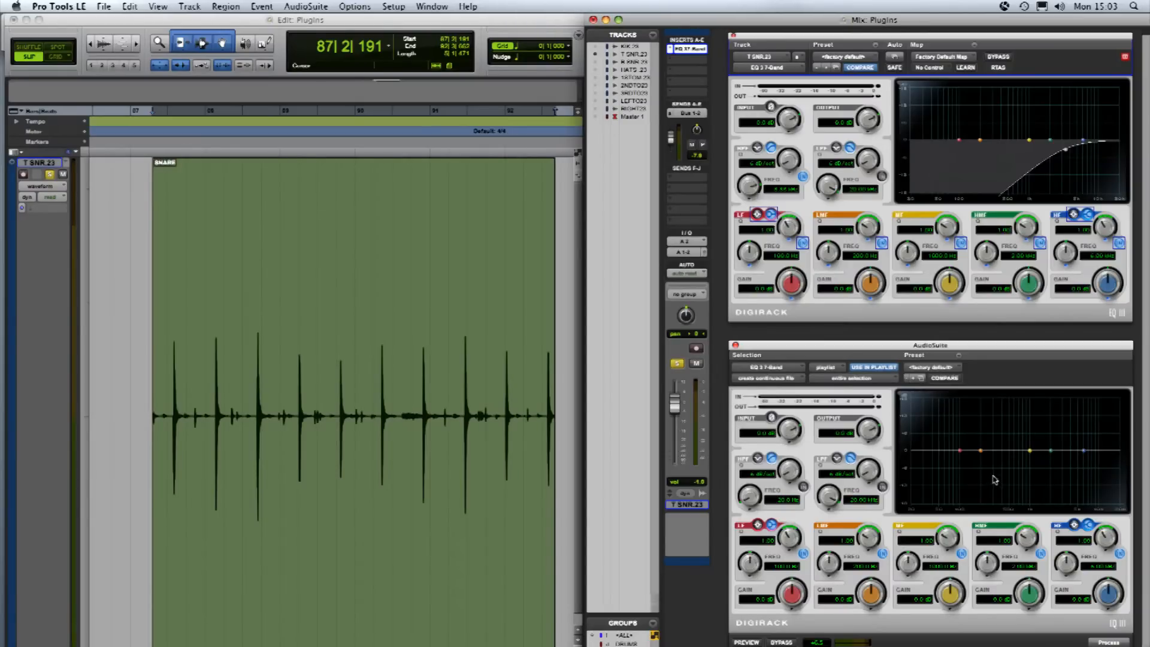
mouse_move(969, 417)
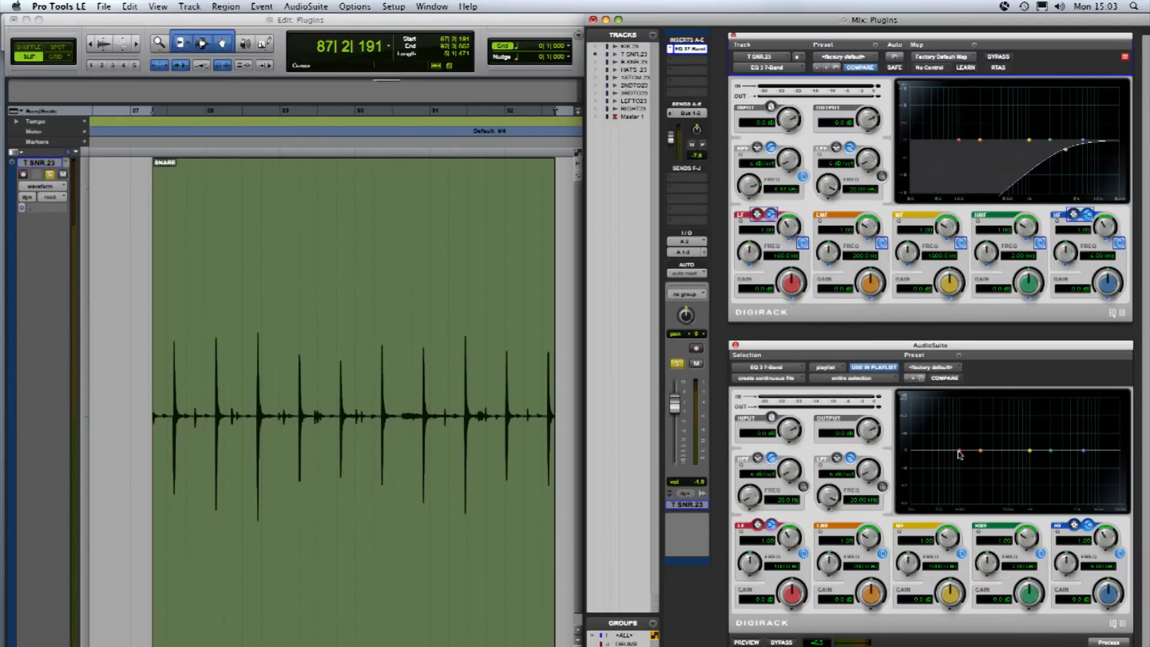
mouse_move(974, 255)
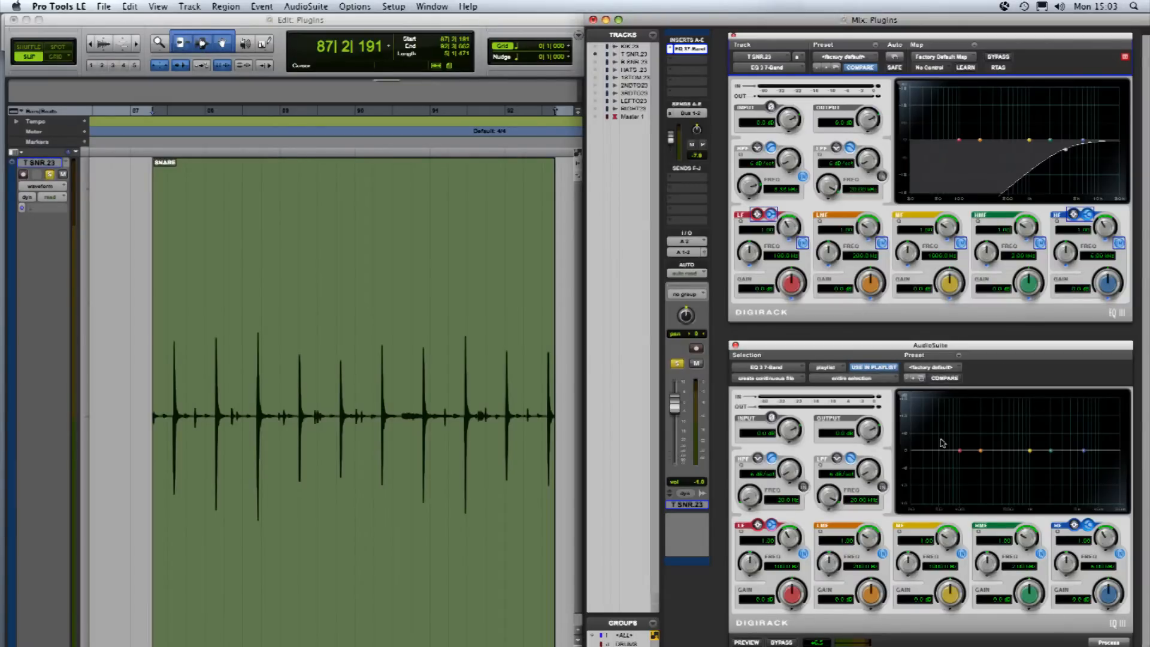
mouse_move(935, 449)
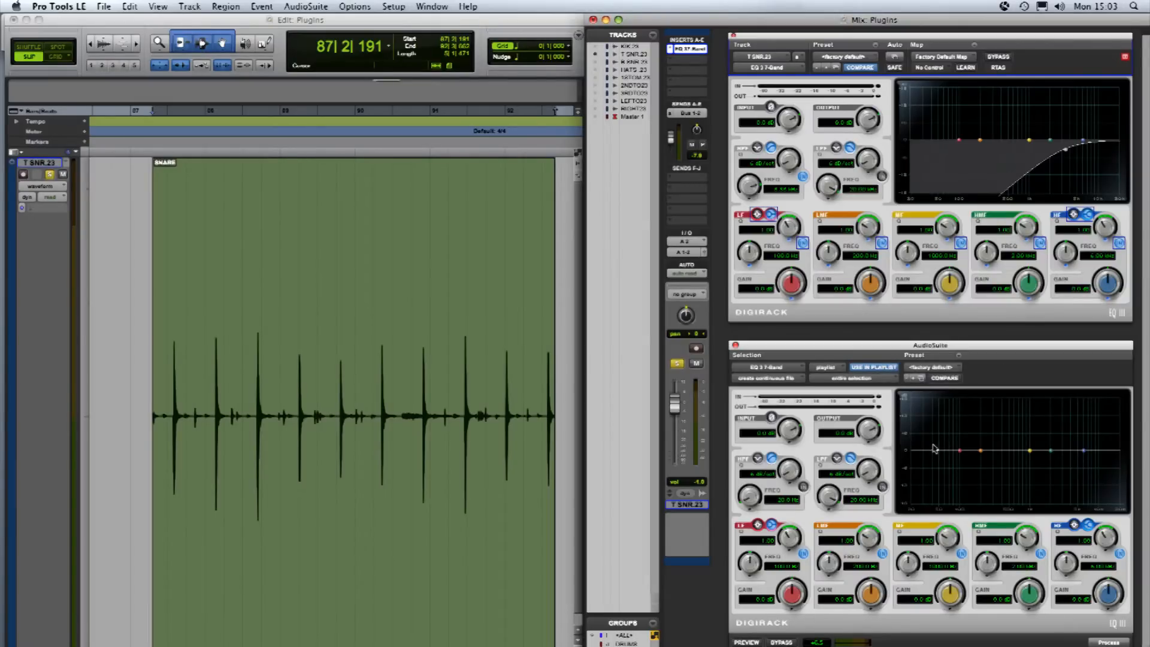
mouse_move(973, 161)
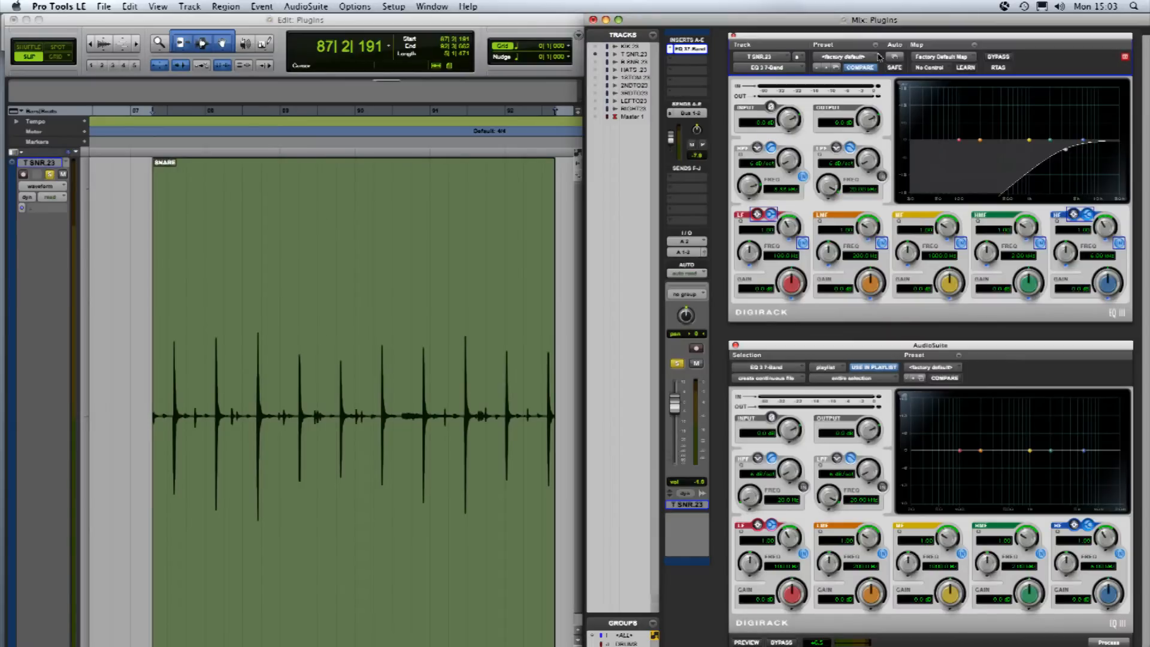
Step: Copy the insert EQ's high-pass settings and paste them into the AudioSuite EQ 3
click(896, 56)
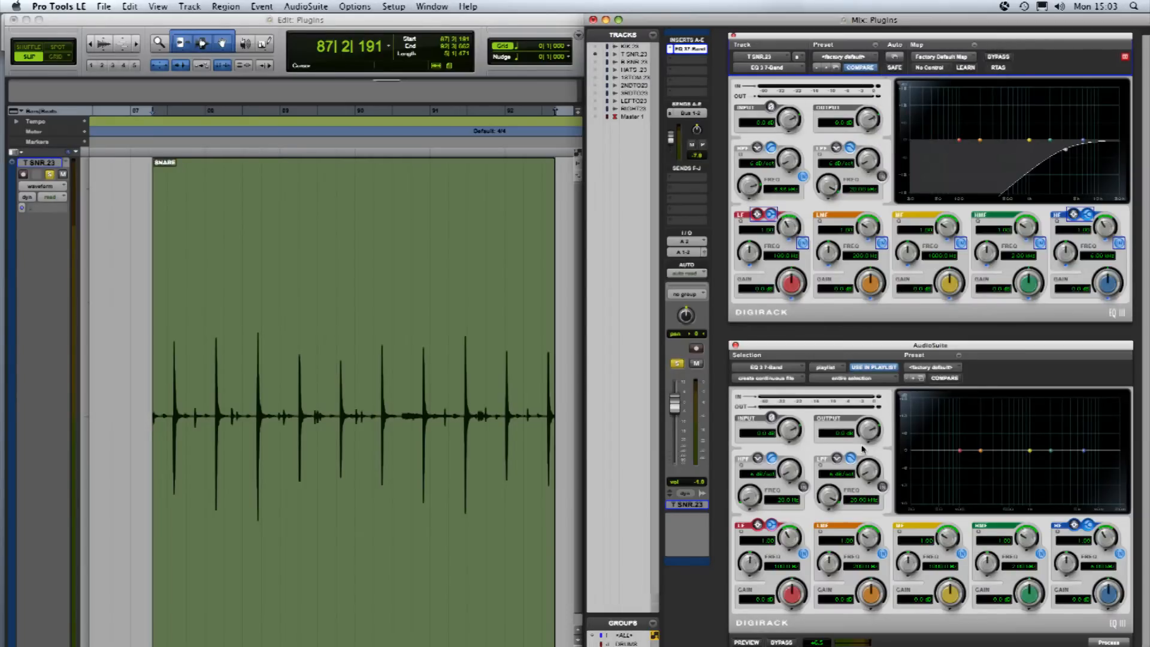
click(959, 360)
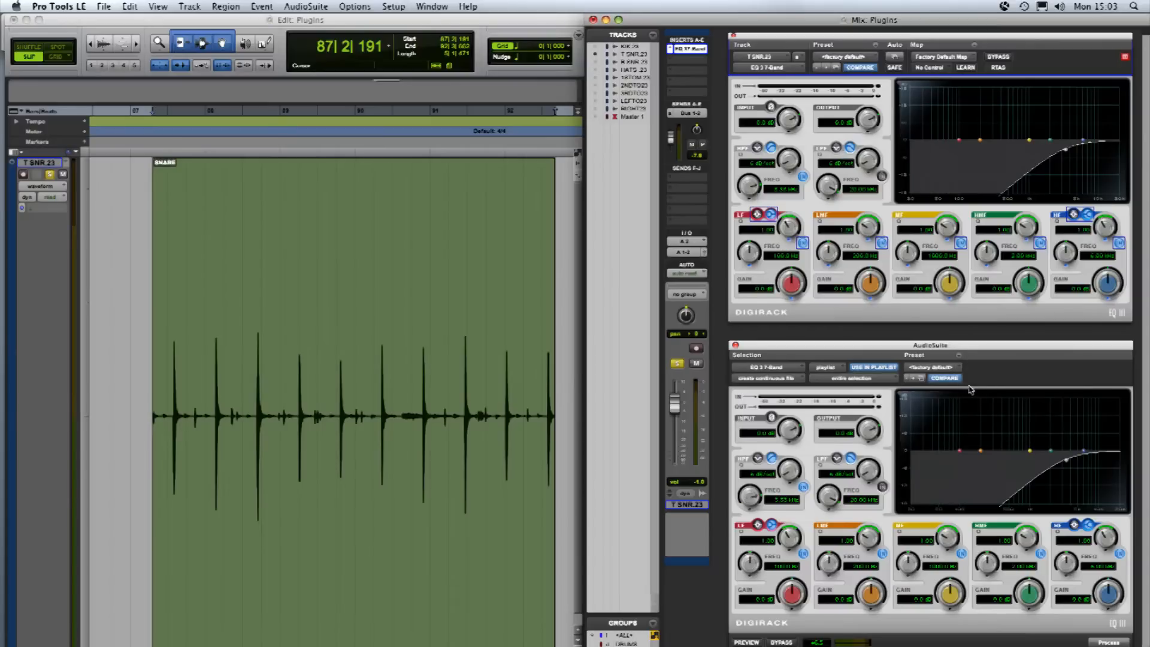
mouse_move(968, 496)
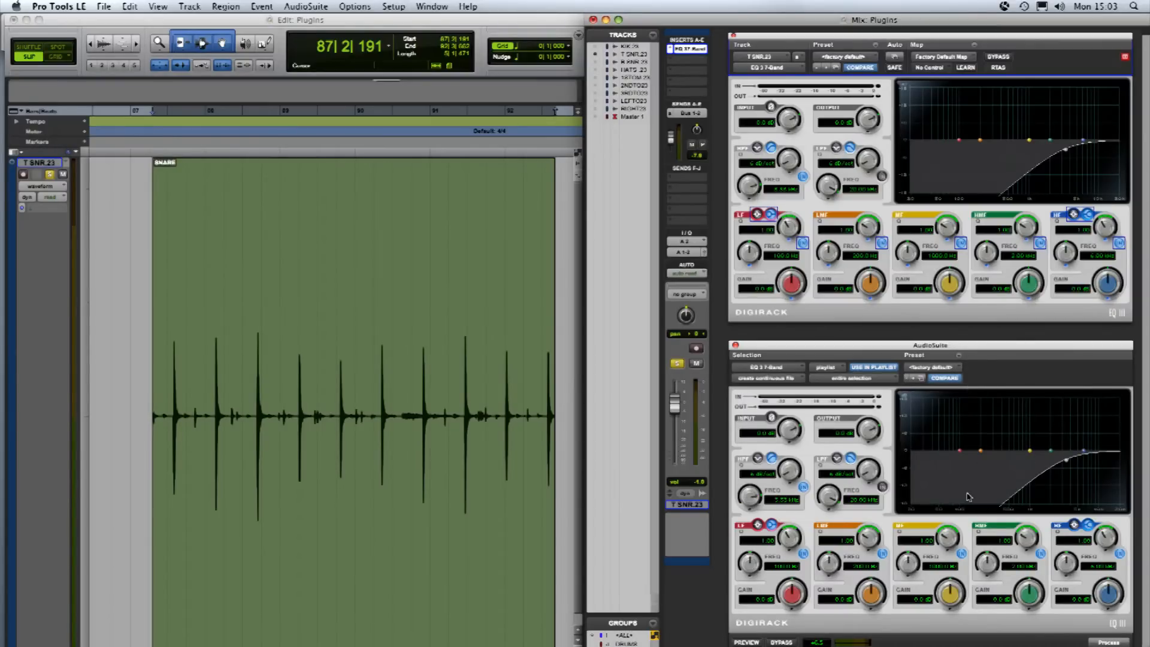
mouse_move(999, 428)
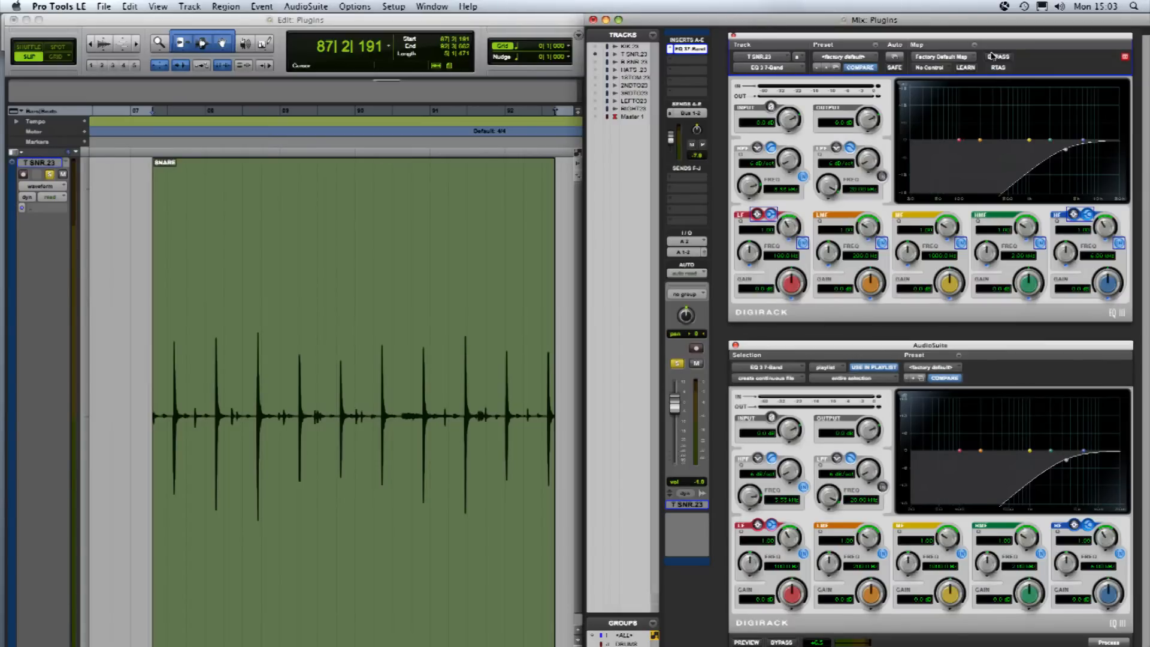
Step: Bypass the insert EQ and process the snare region with the AudioSuite EQ
click(998, 57)
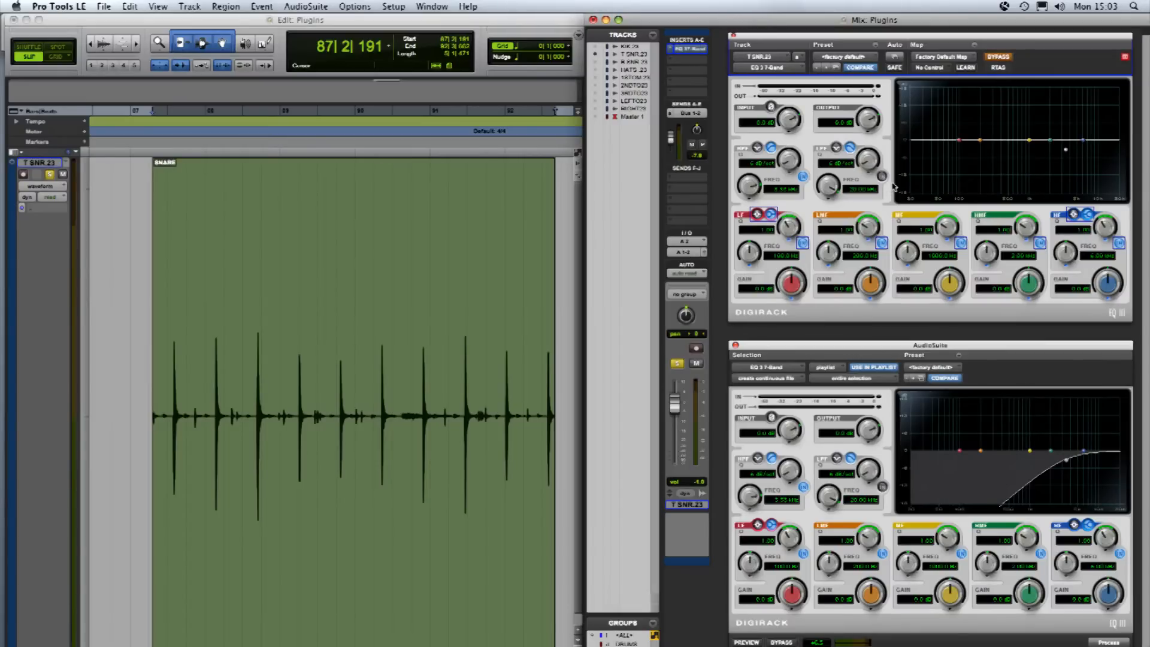
mouse_move(826, 352)
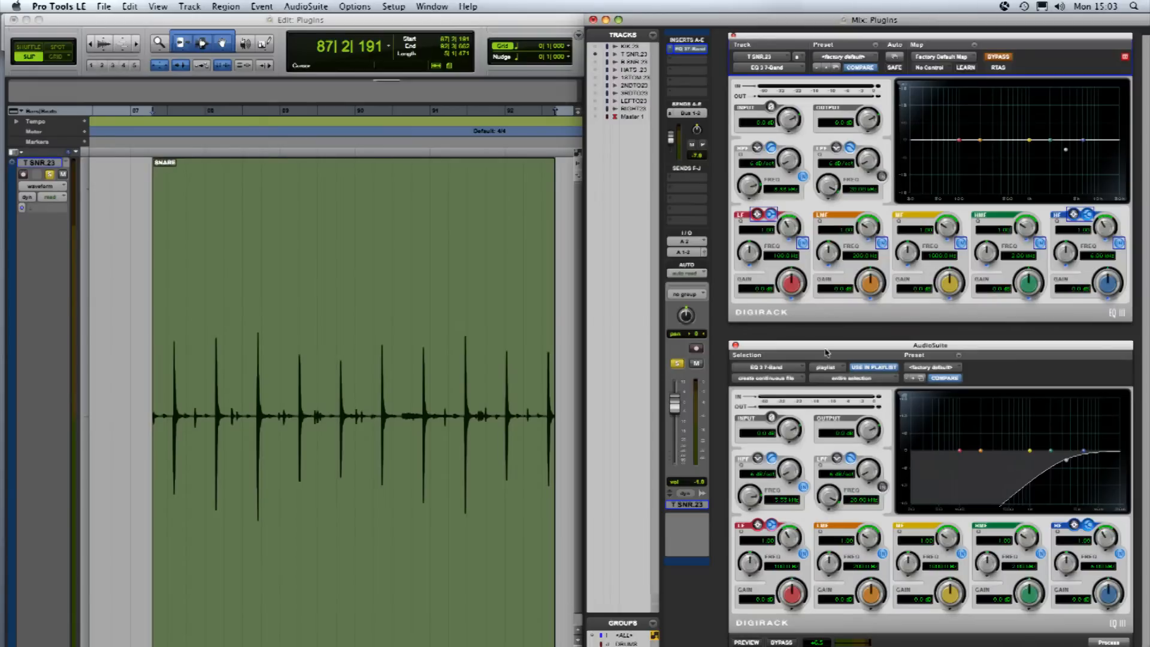
mouse_move(1102, 640)
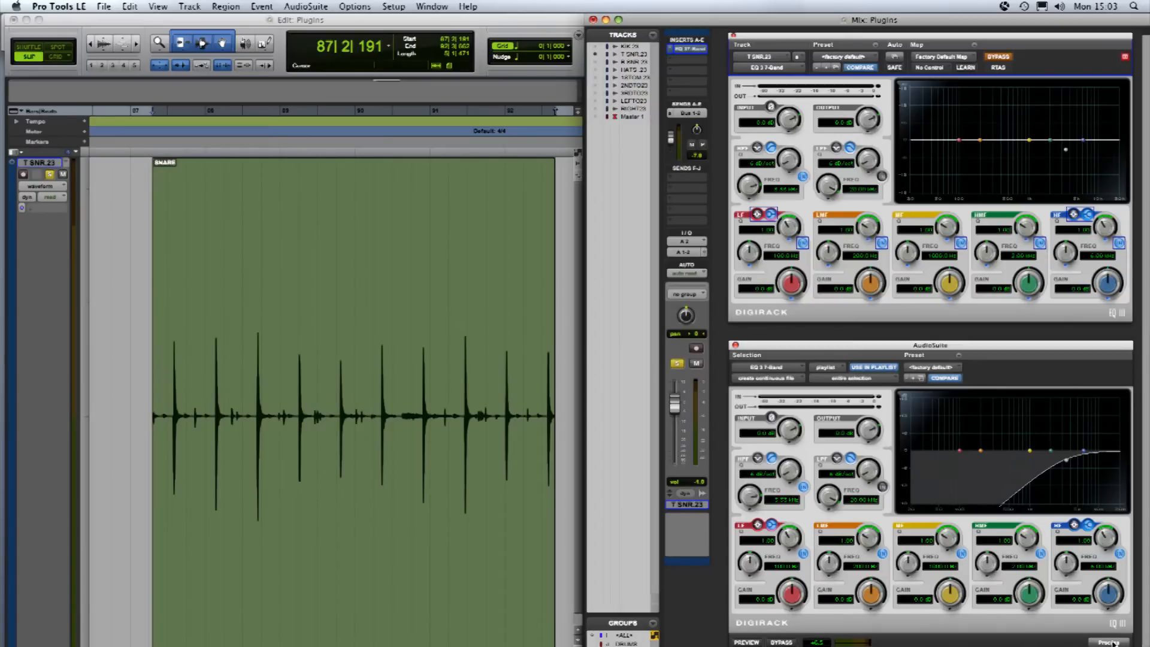
click(1109, 642)
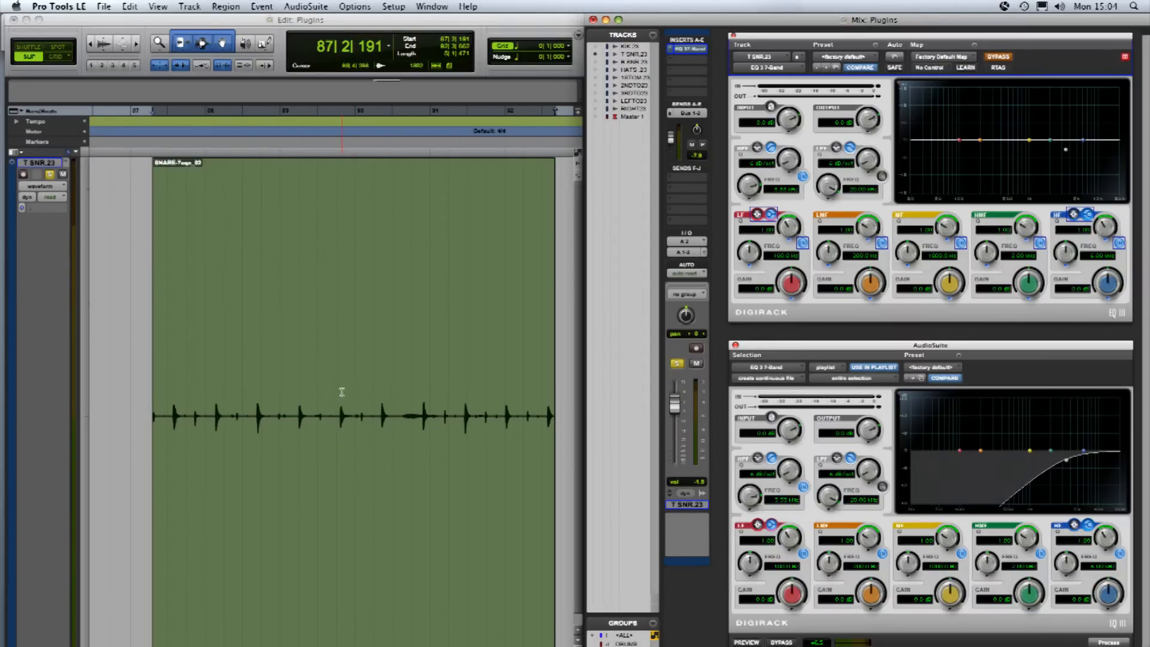
Step: Undo the AudioSuite render and check Undo/Redo in the Edit menu
key(cmd+z)
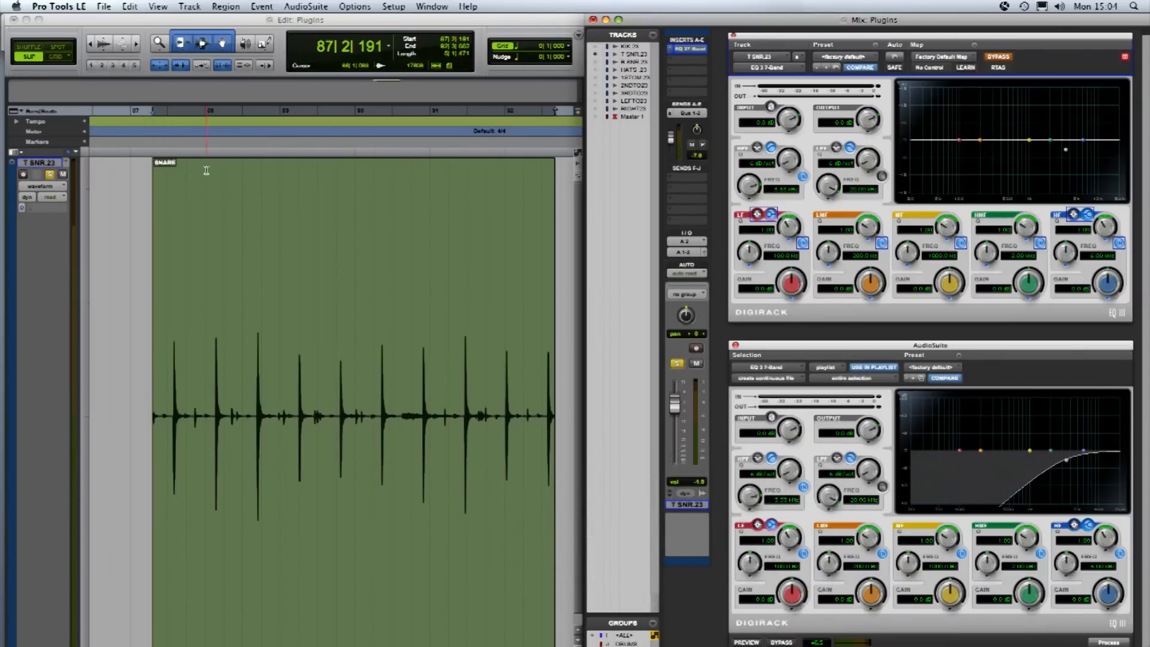
click(129, 6)
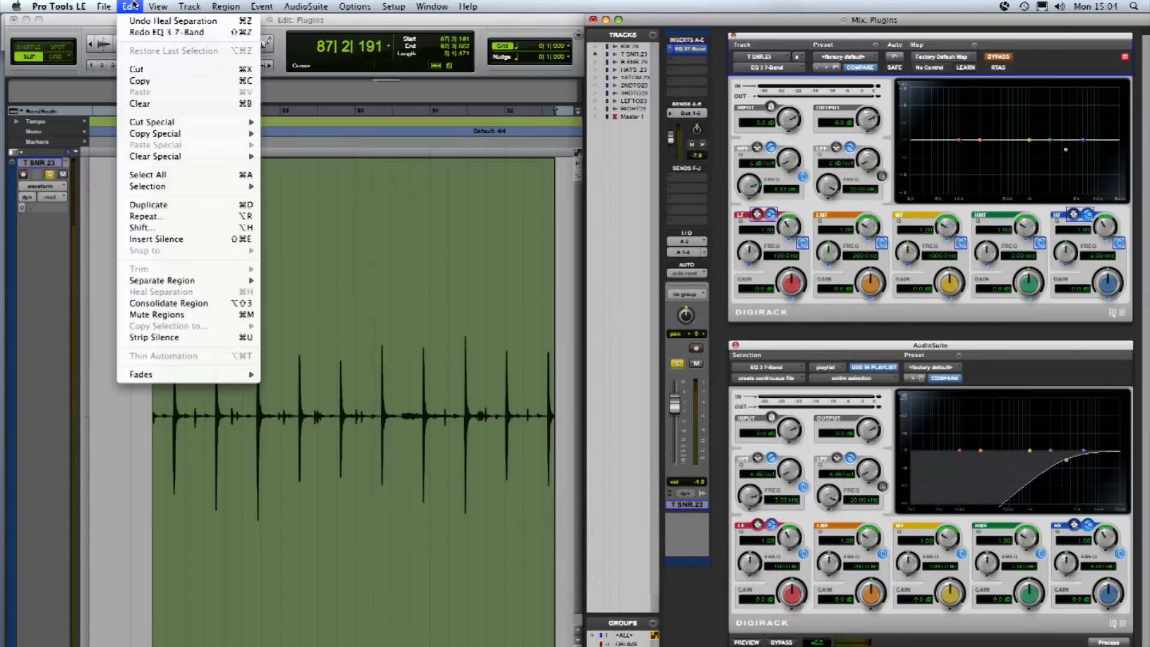